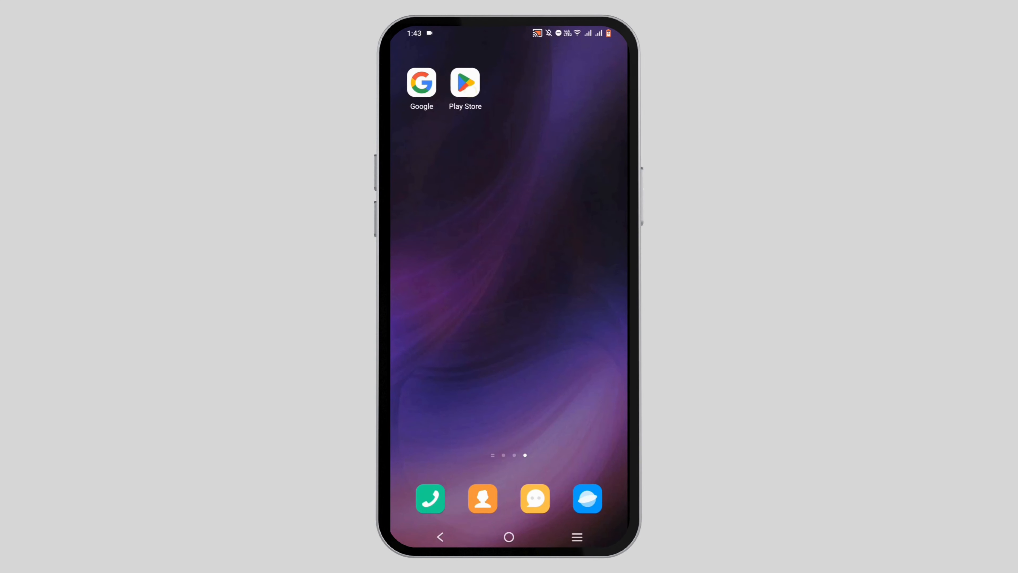
- Launch Revolut from the Play Store and start Send to reach the Whom to pay screen
click(465, 82)
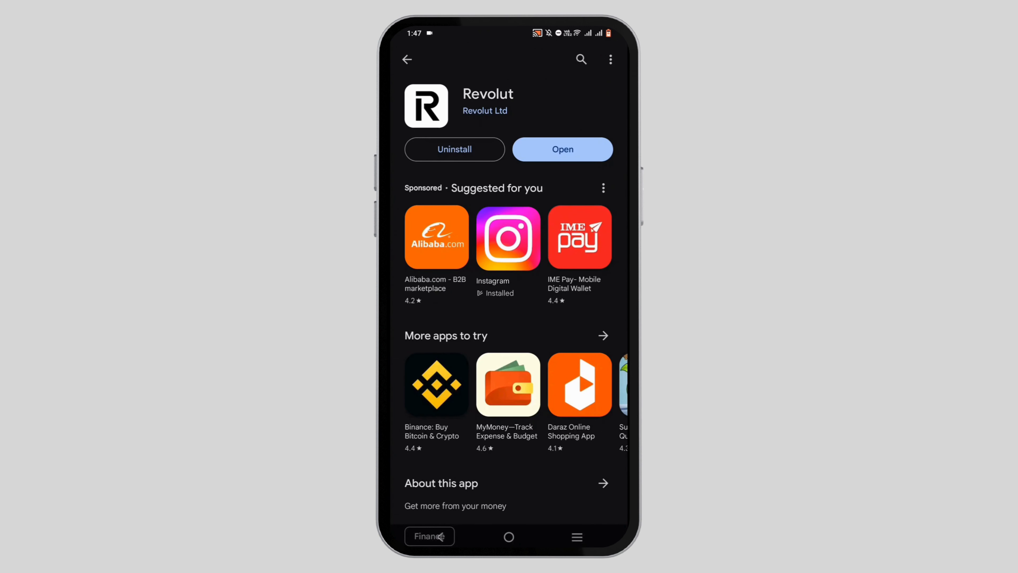
click(562, 150)
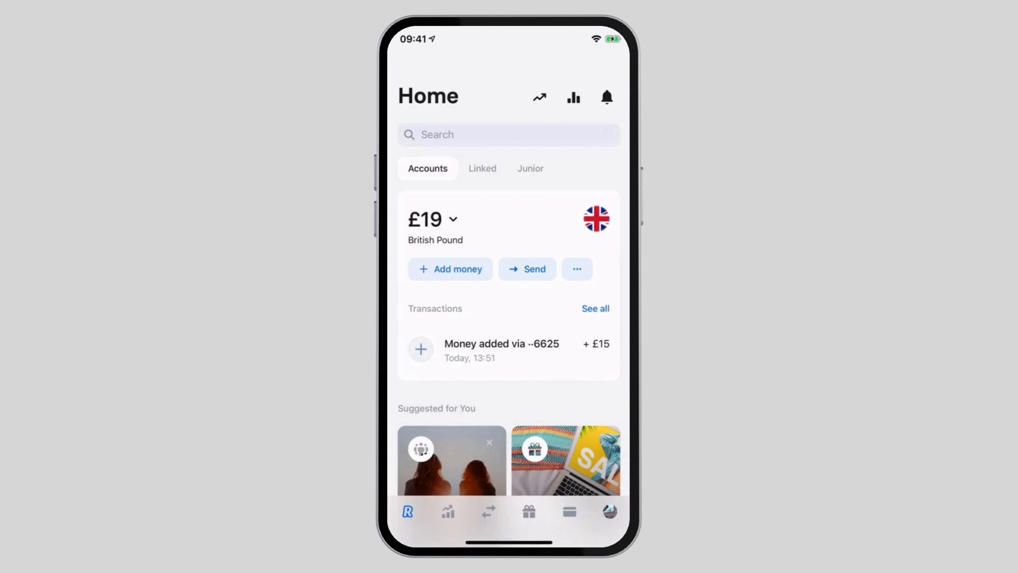
click(527, 269)
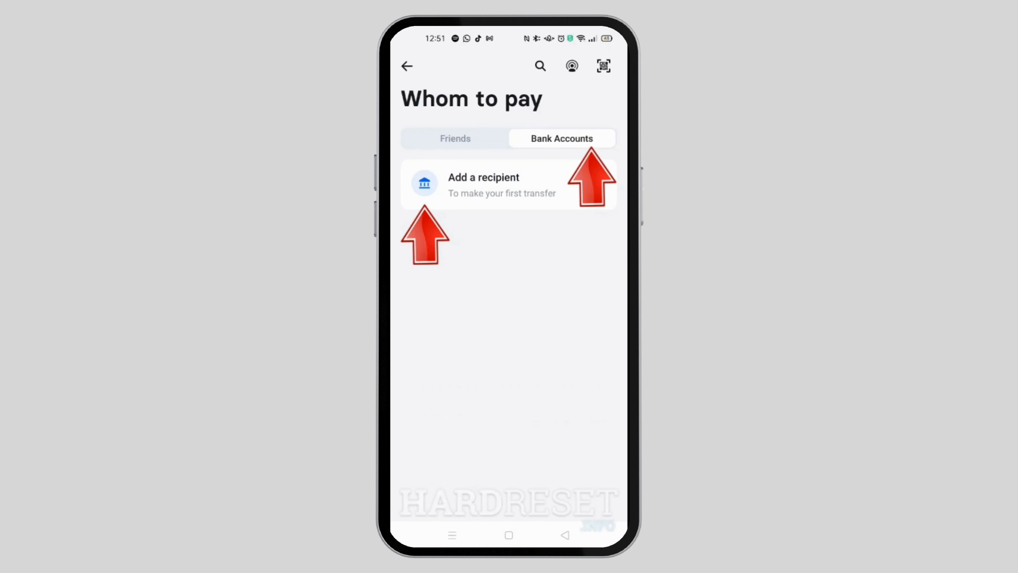